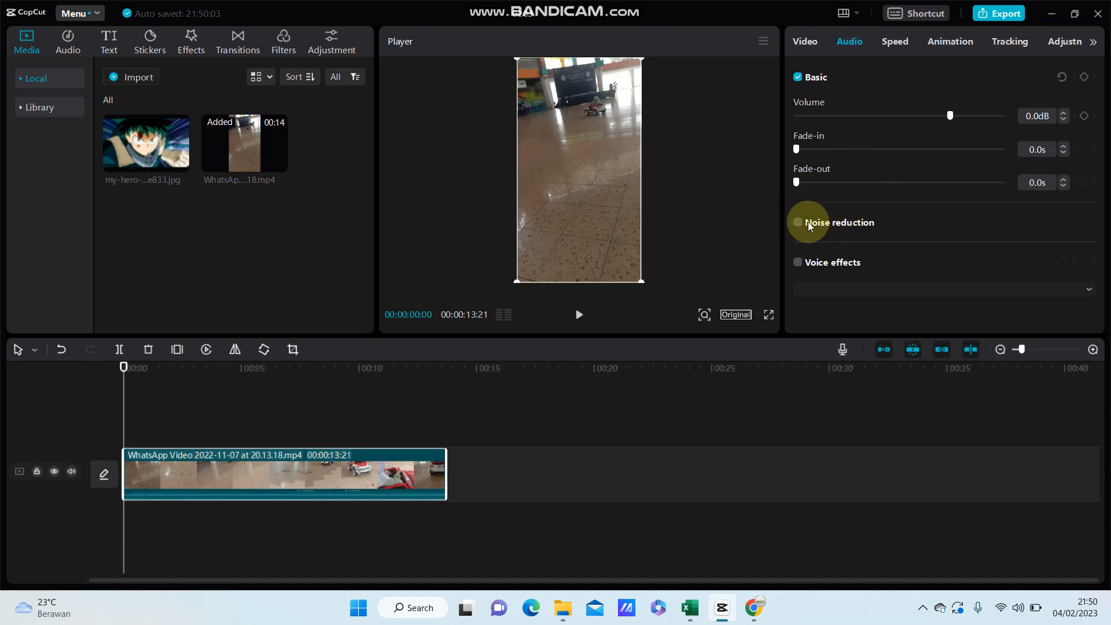
pyautogui.moveTo(797, 226)
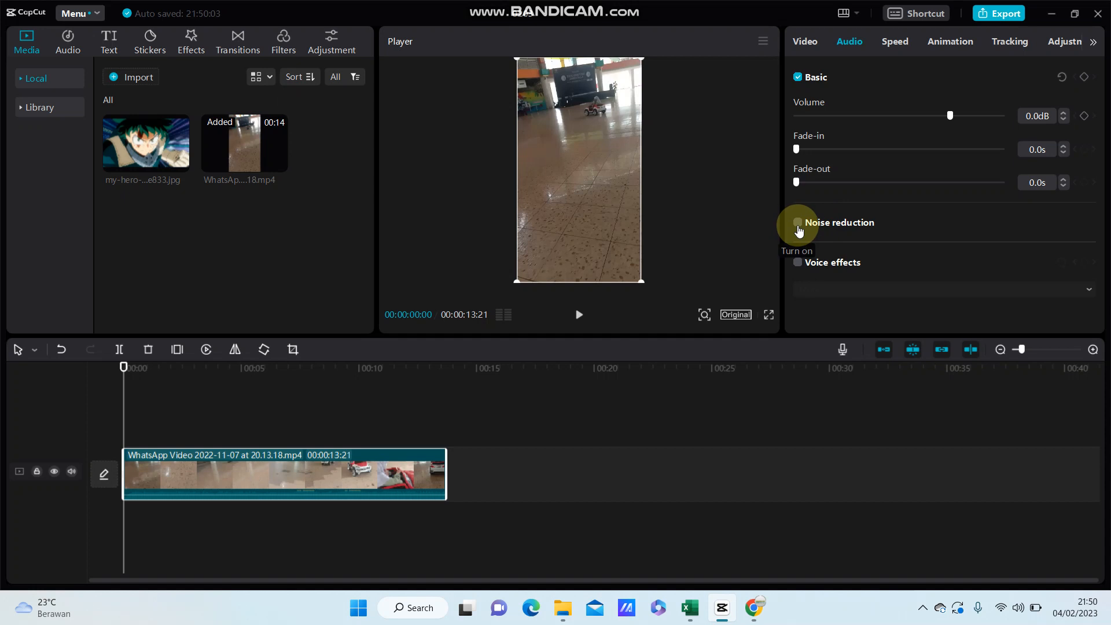
# Enable Noise reduction for the WhatsApp video clip's audio in the Audio Basic settings.
pyautogui.click(798, 222)
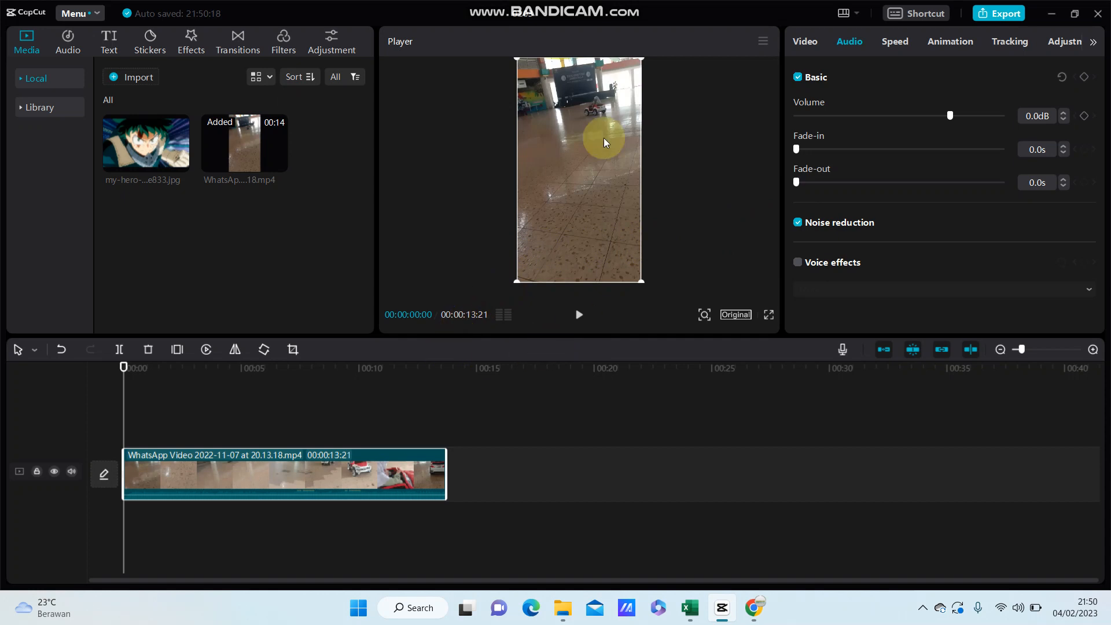
pyautogui.moveTo(620, 294)
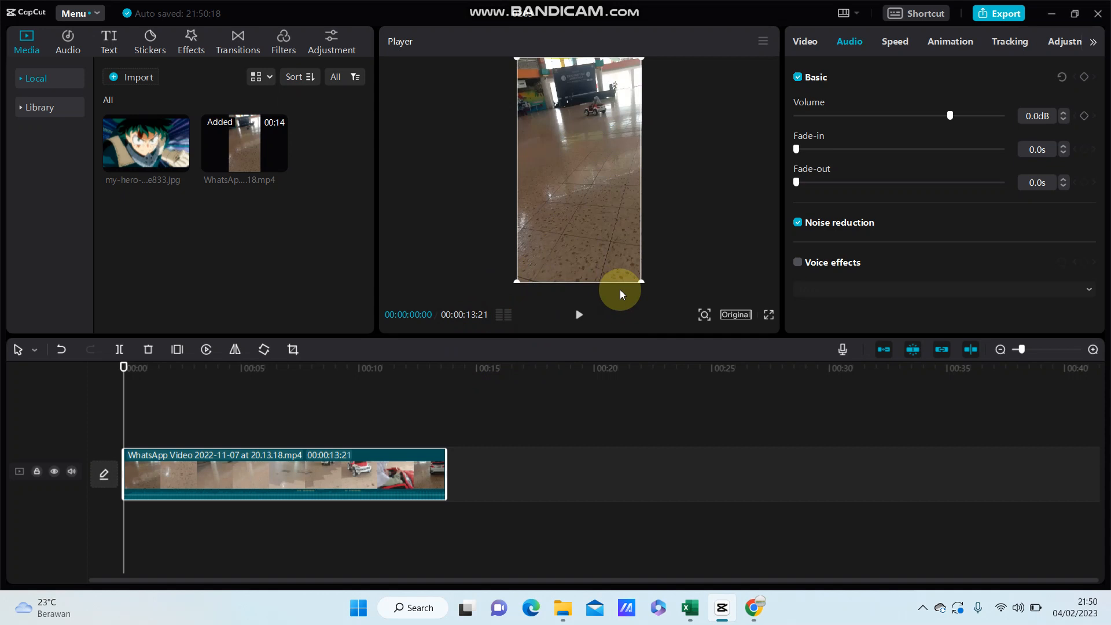
pyautogui.moveTo(597, 333)
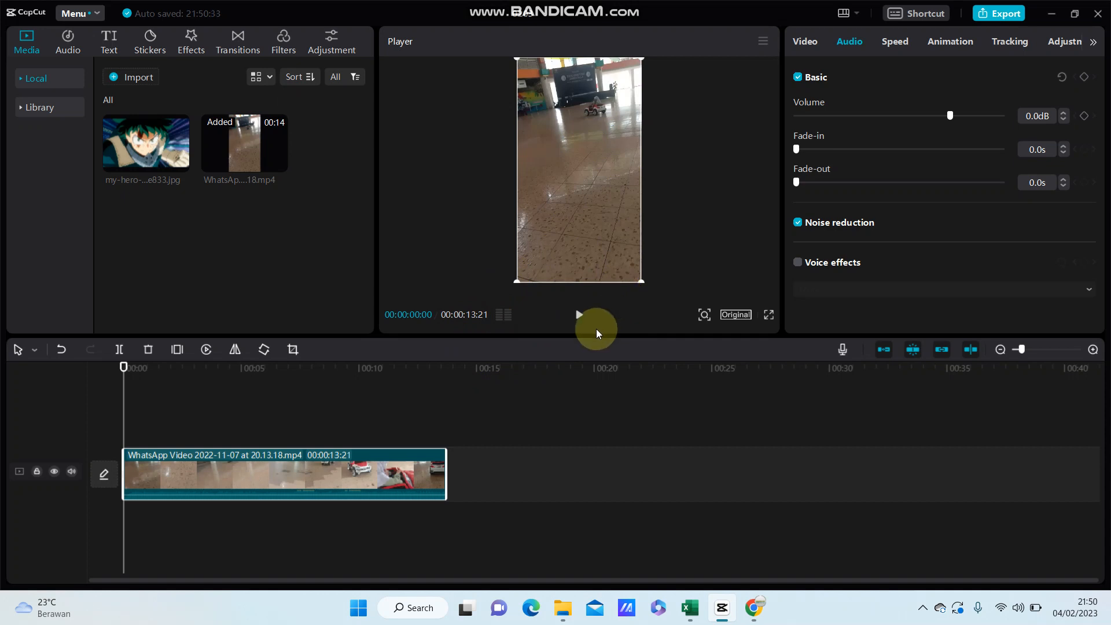